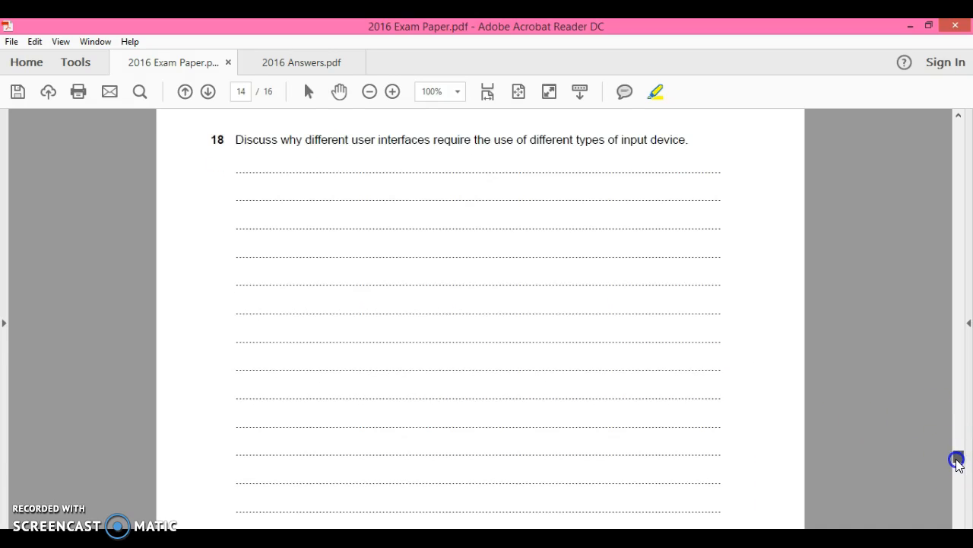
mouse_move(759, 453)
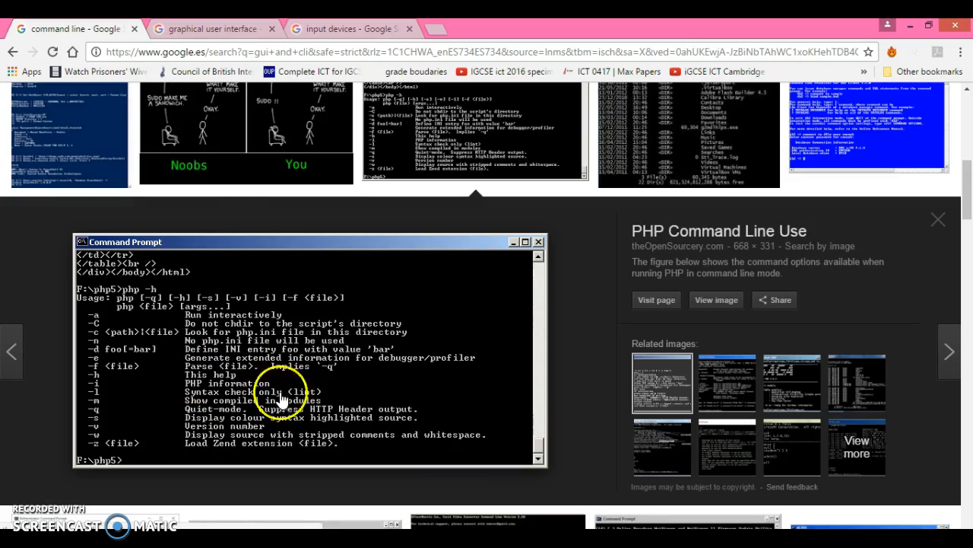
mouse_move(419, 374)
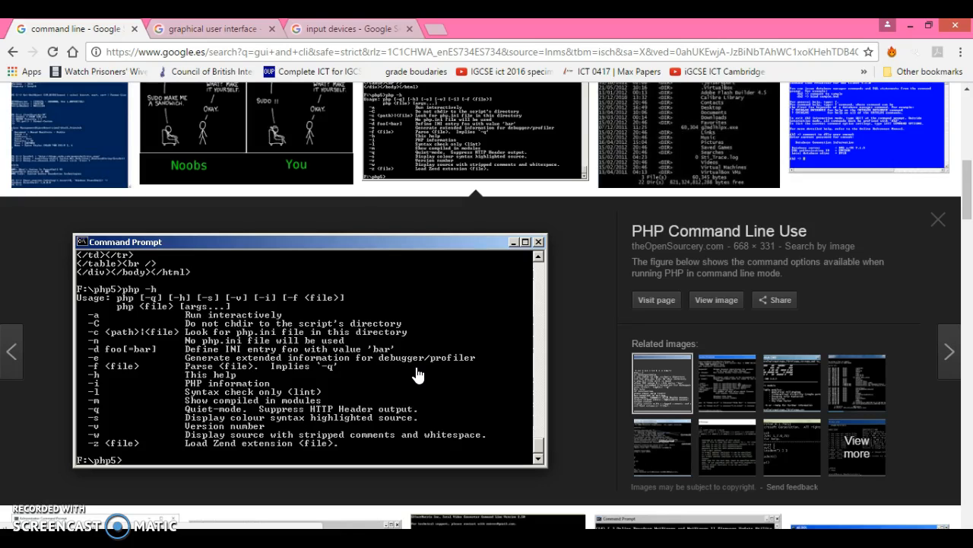
Switch between the input devices and command line image results while explaining each.
left_click(349, 27)
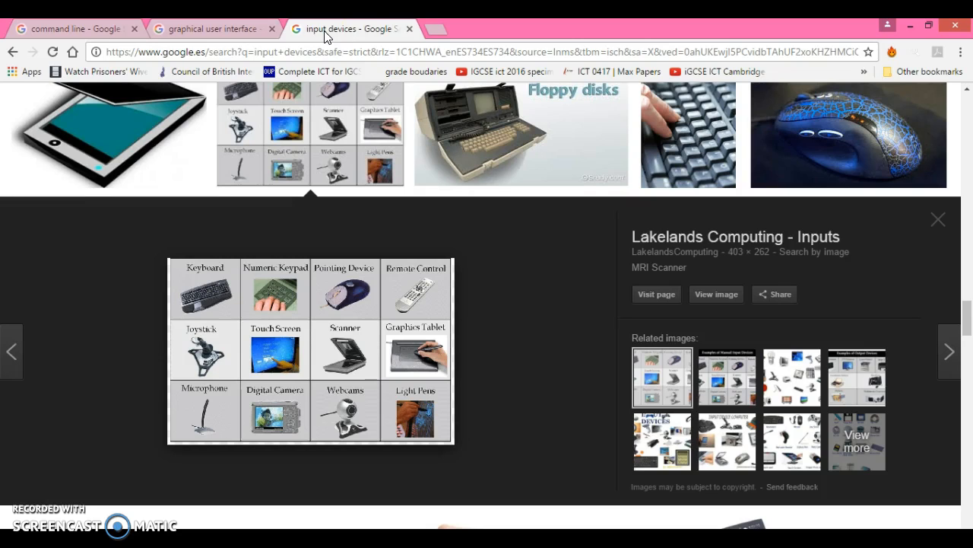
left_click(73, 27)
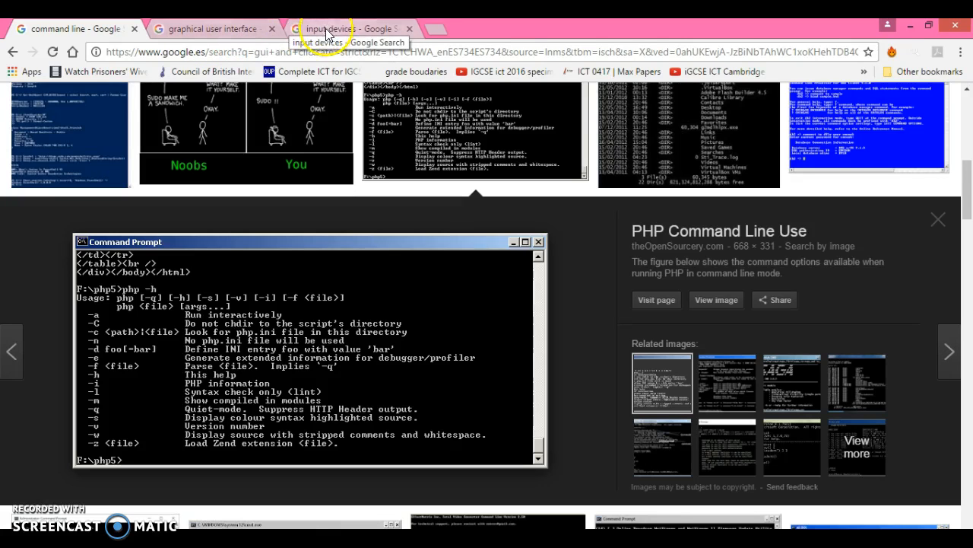
left_click(346, 27)
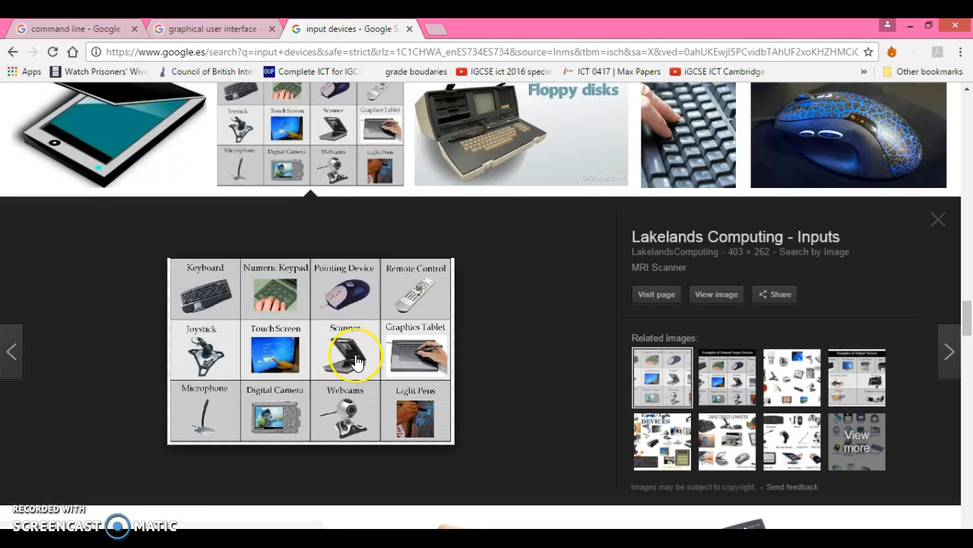
mouse_move(414, 352)
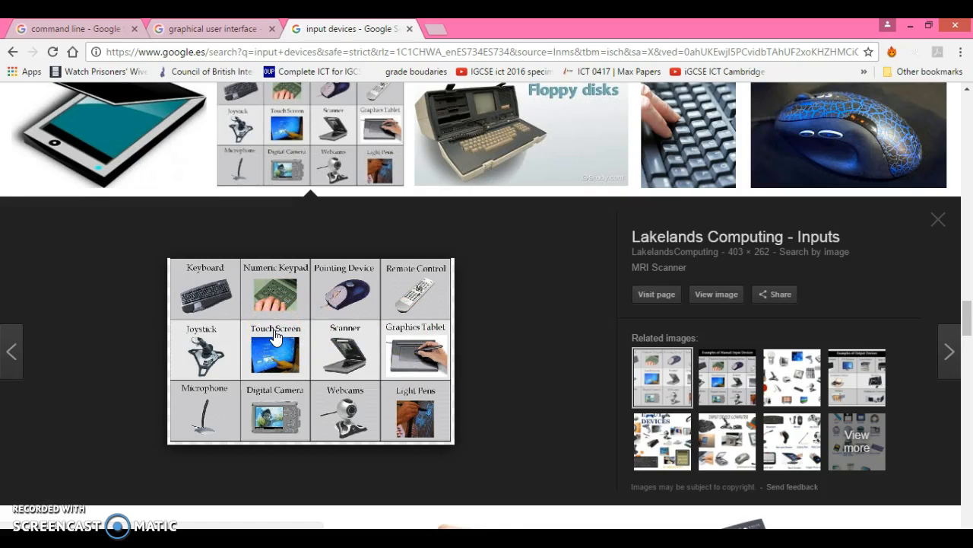
mouse_move(88, 149)
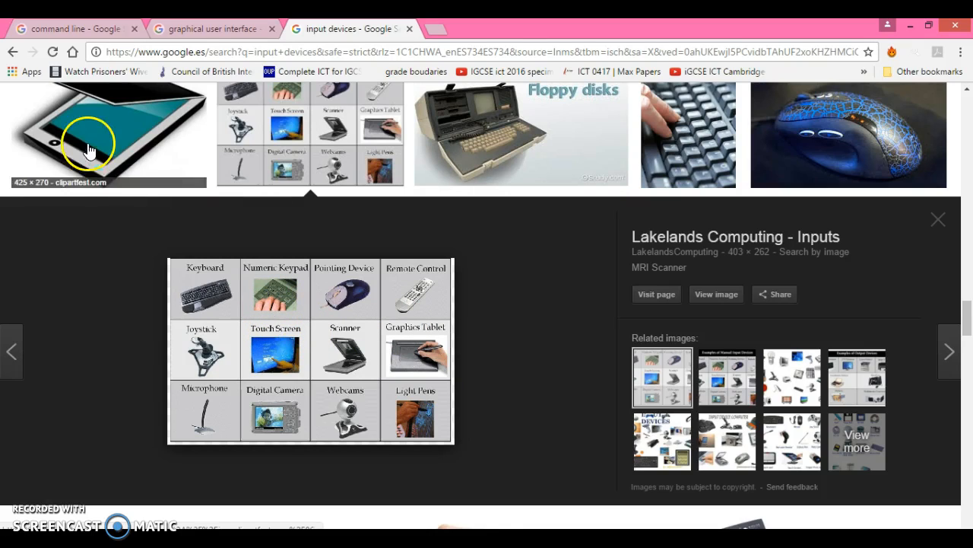
left_click(73, 27)
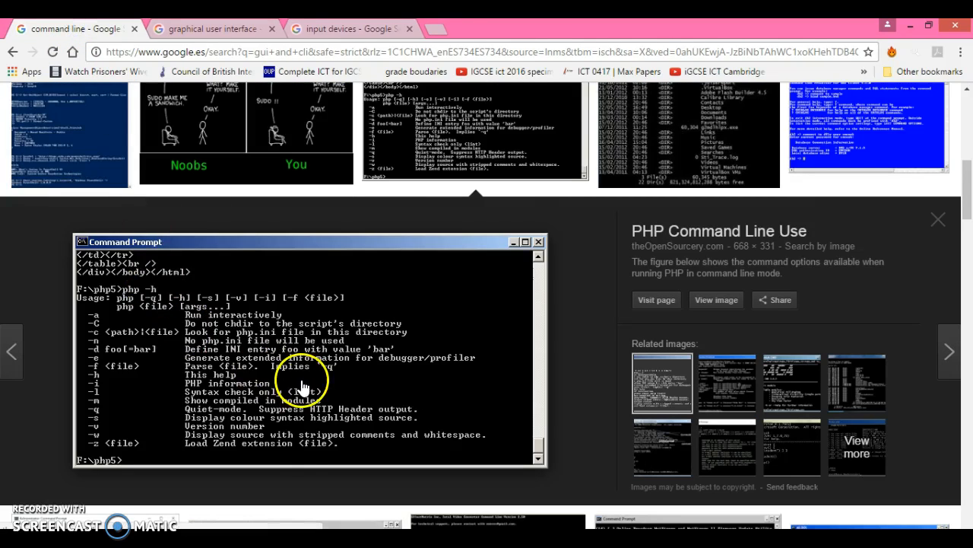
mouse_move(181, 449)
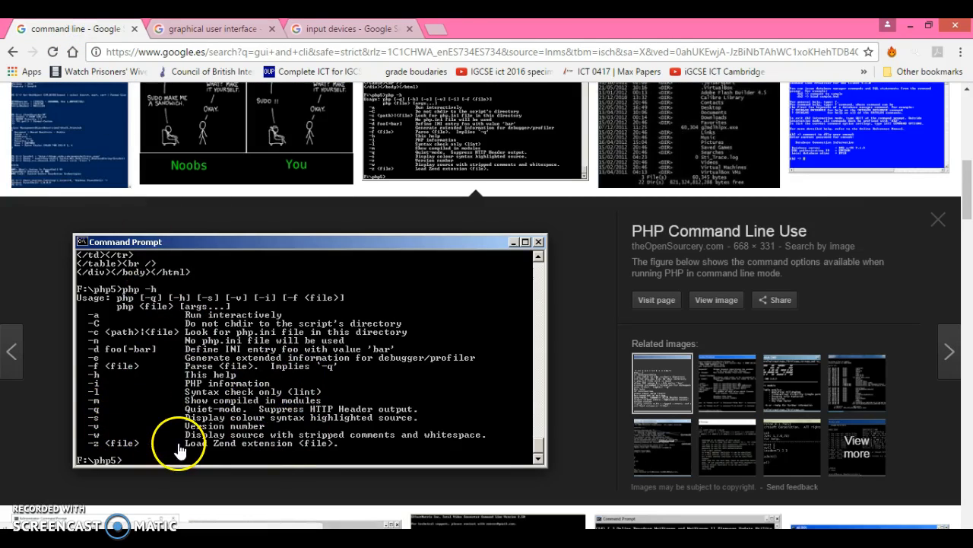
mouse_move(251, 475)
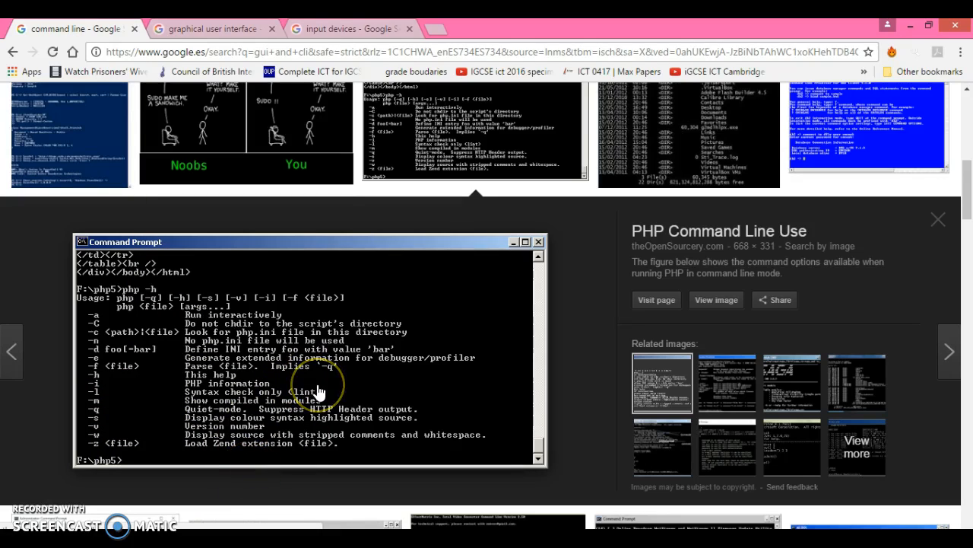
Show the graphical user interface image results, then return to the command line results.
left_click(225, 28)
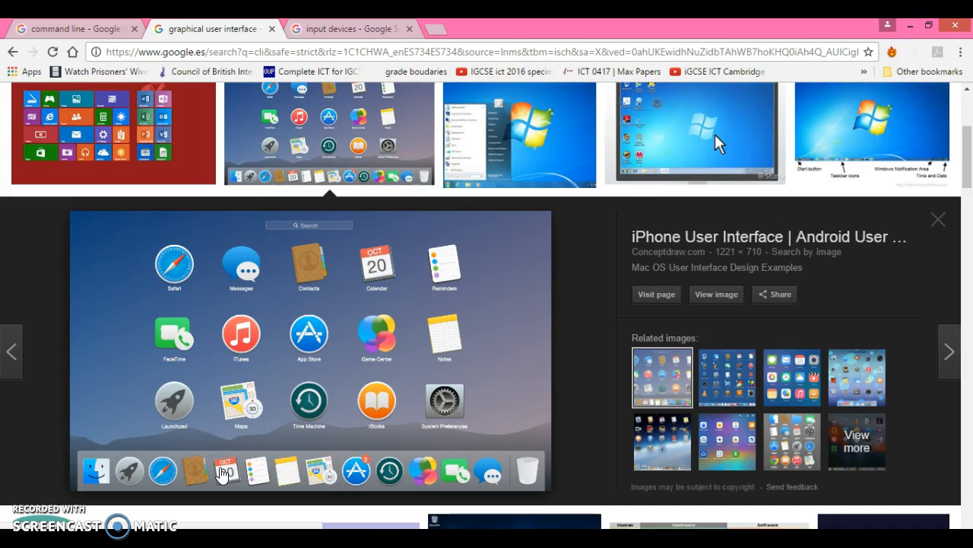
left_click(69, 27)
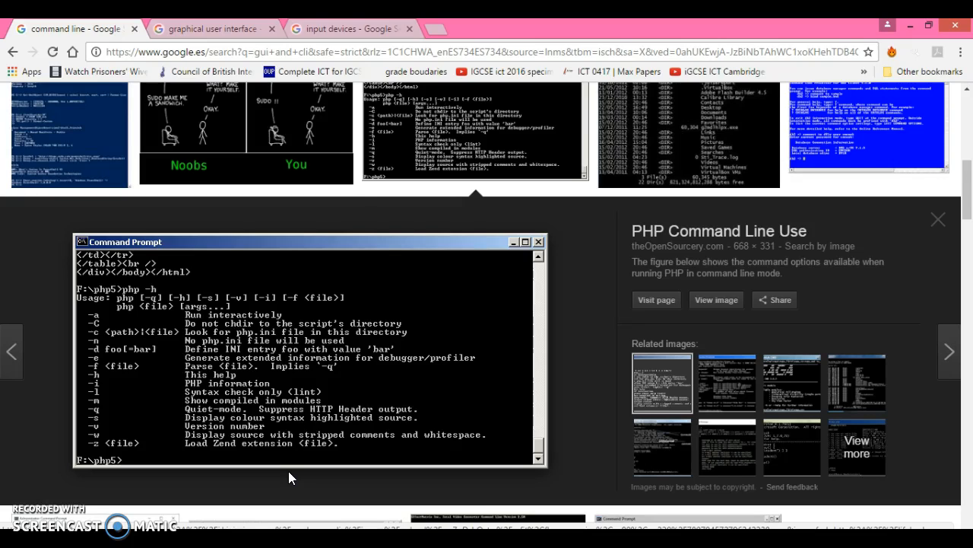
mouse_move(608, 504)
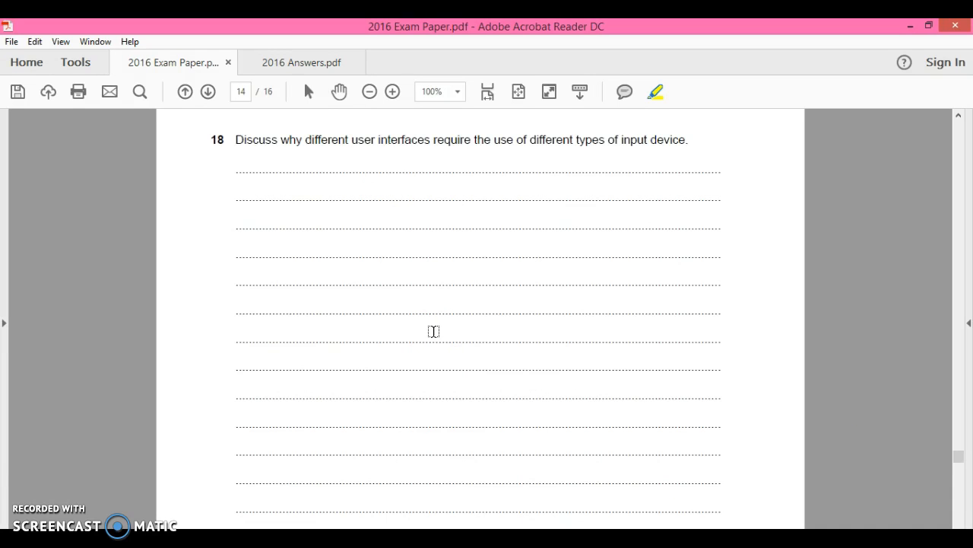
mouse_move(961, 472)
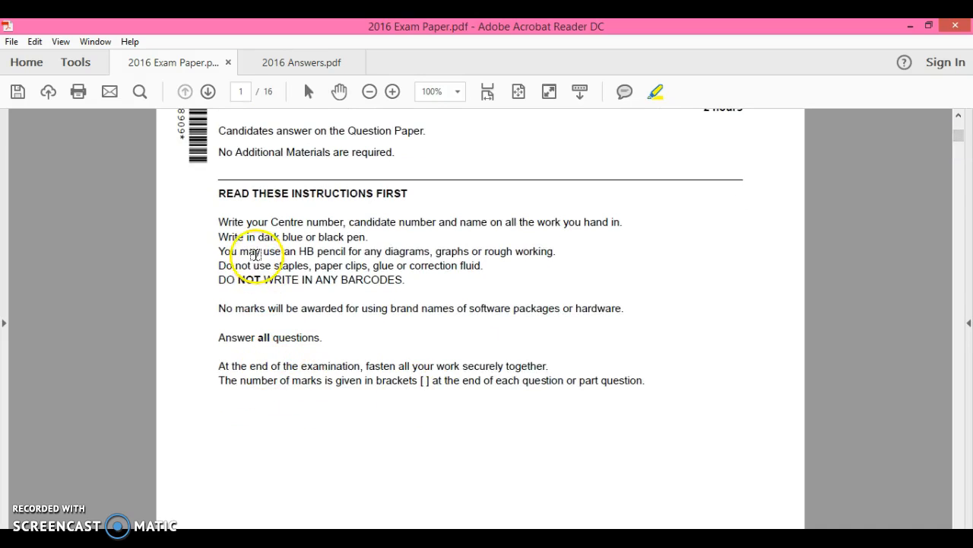
mouse_move(329, 286)
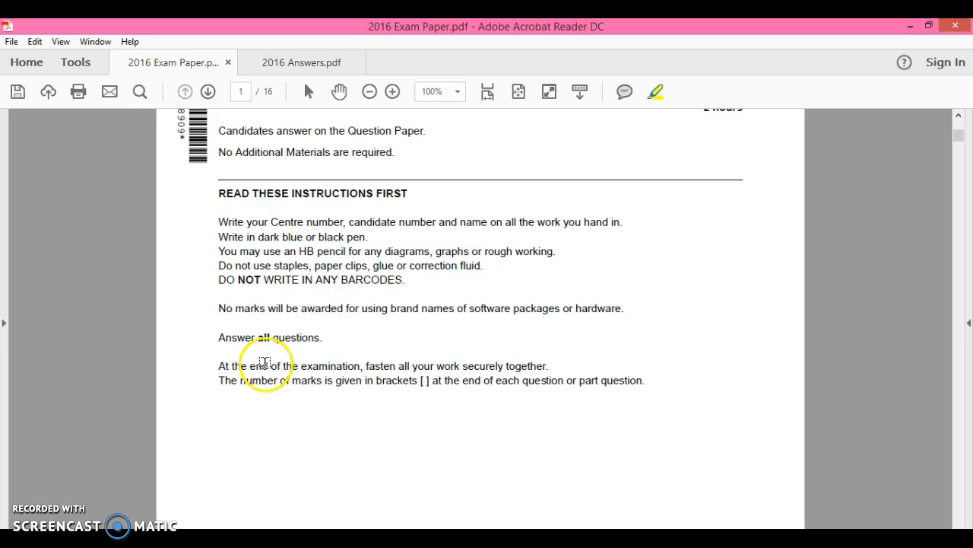
mouse_move(940, 307)
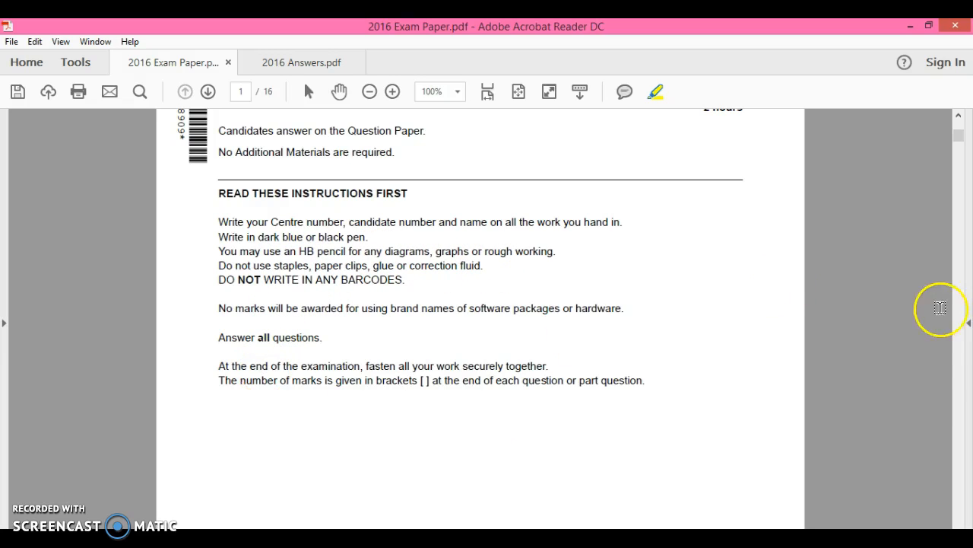
Move the exam paper from the instructions page down to question 17 on page 12.
scroll("down", 3)
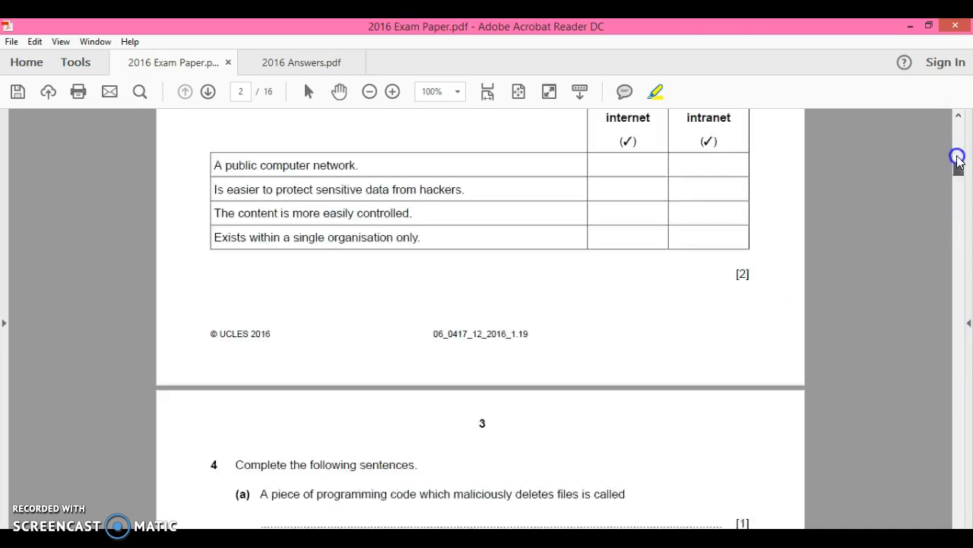
left_click_drag(958, 157, 940, 425)
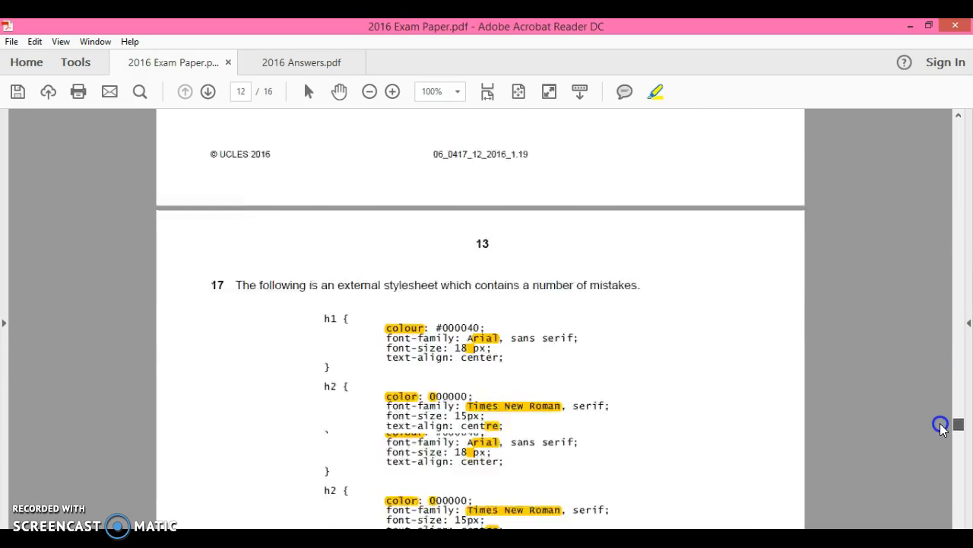